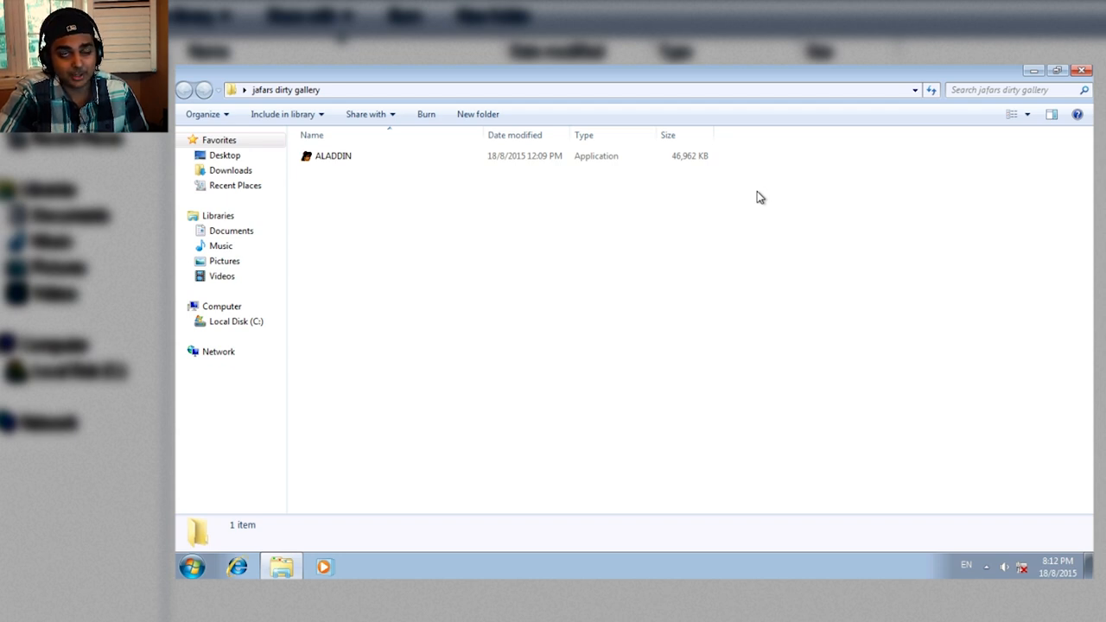
{"action": "mouse_move", "coordinate": [812, 184]}
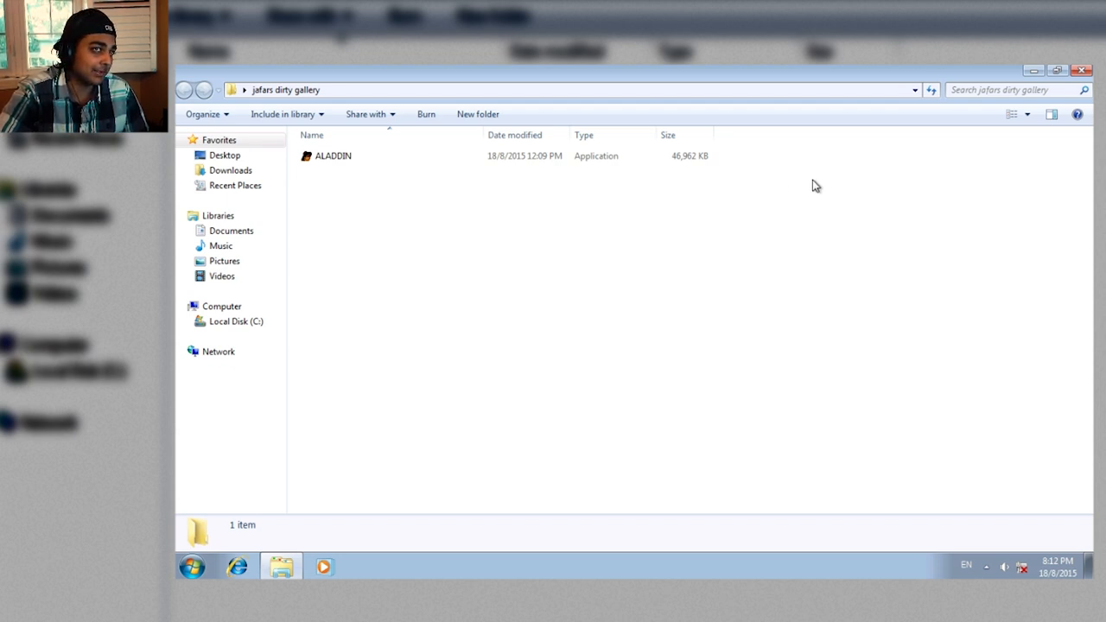
{"action": "mouse_move", "coordinate": [822, 195]}
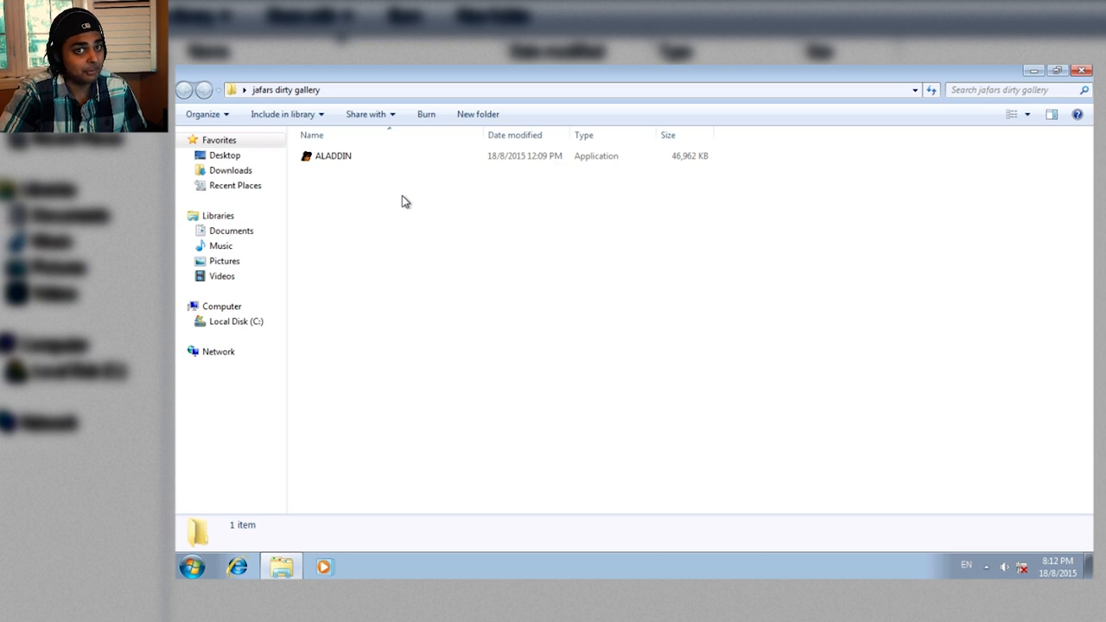
Select the ALADDIN executable and double-click it to launch the game
{"action": "left_click", "coordinate": [332, 155]}
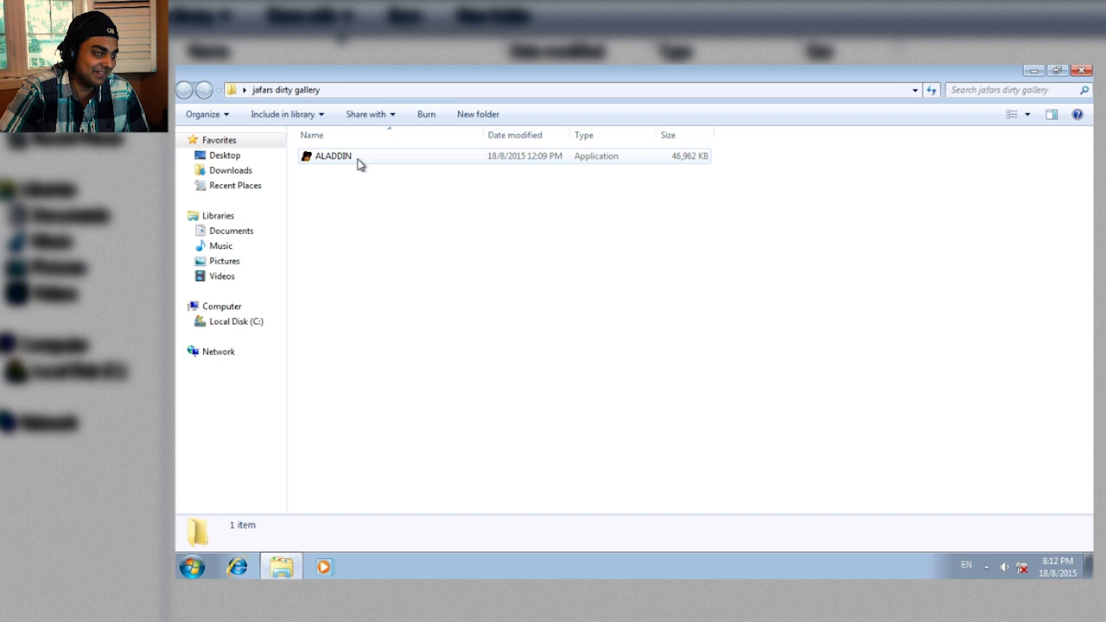
{"action": "left_click", "coordinate": [333, 155]}
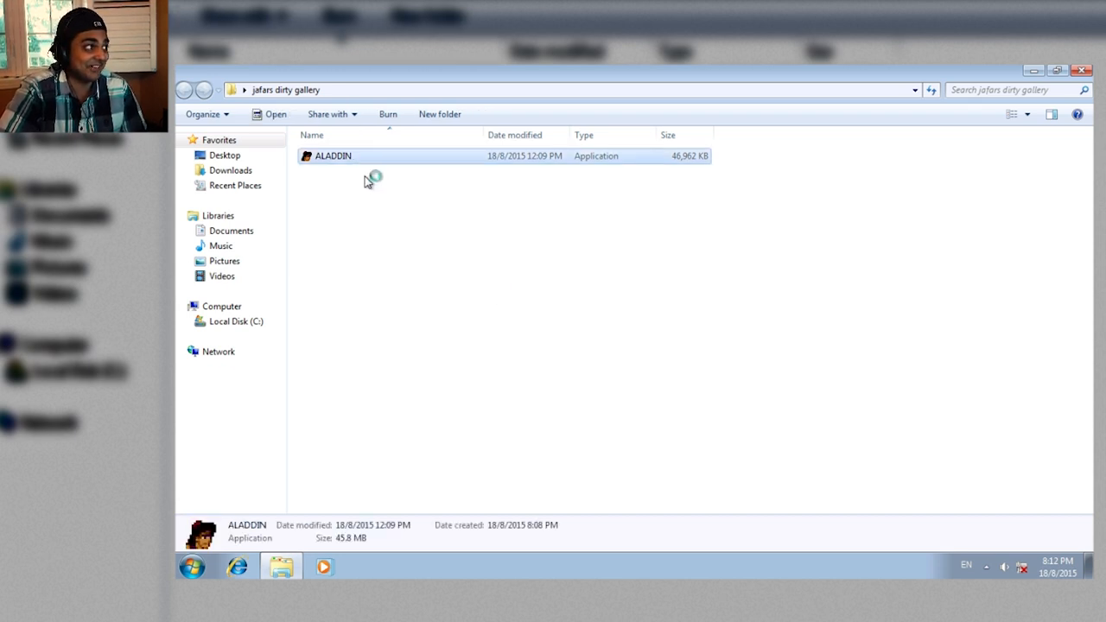
{"action": "double_click", "coordinate": [333, 156]}
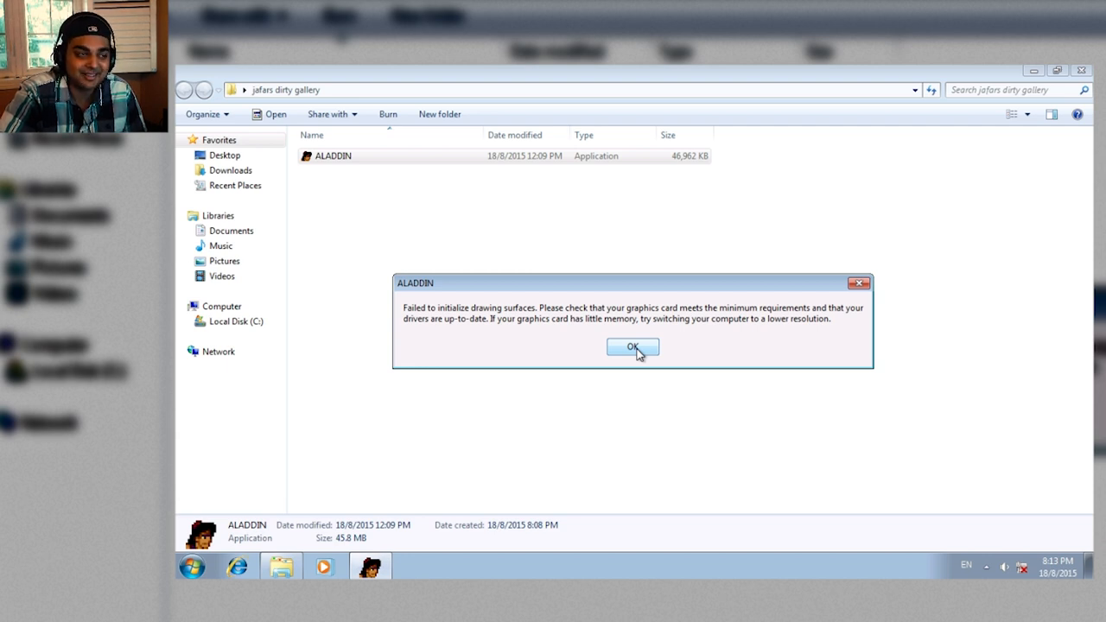
Dismiss the drawing-surfaces error, then walk Aladdin right toward Abu on the platform
{"action": "left_click", "coordinate": [631, 346]}
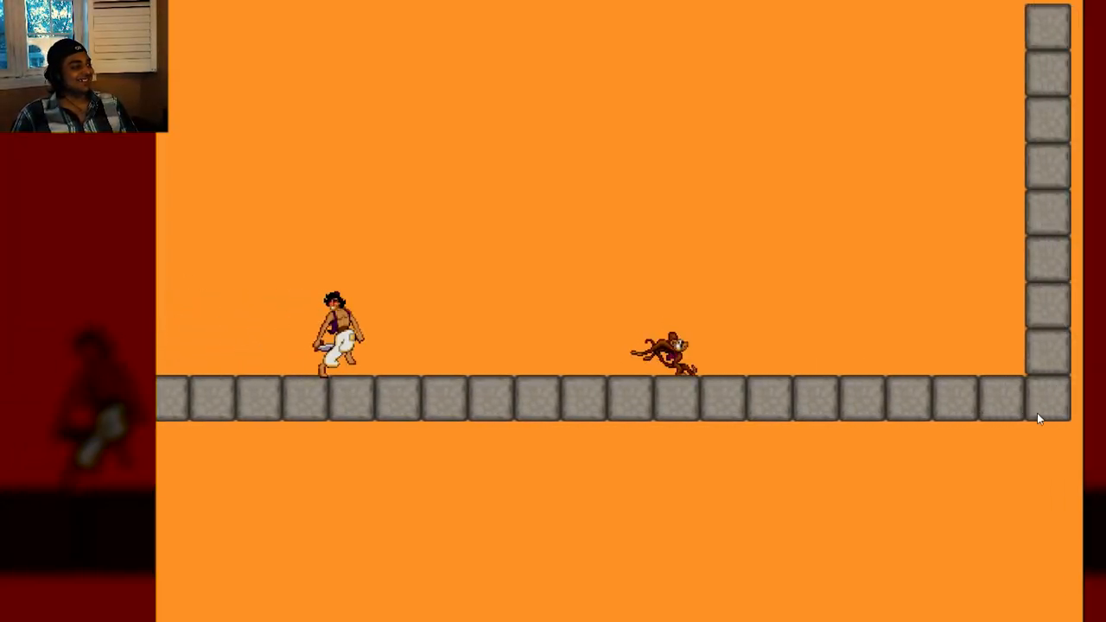
{"action": "key", "text": "Right"}
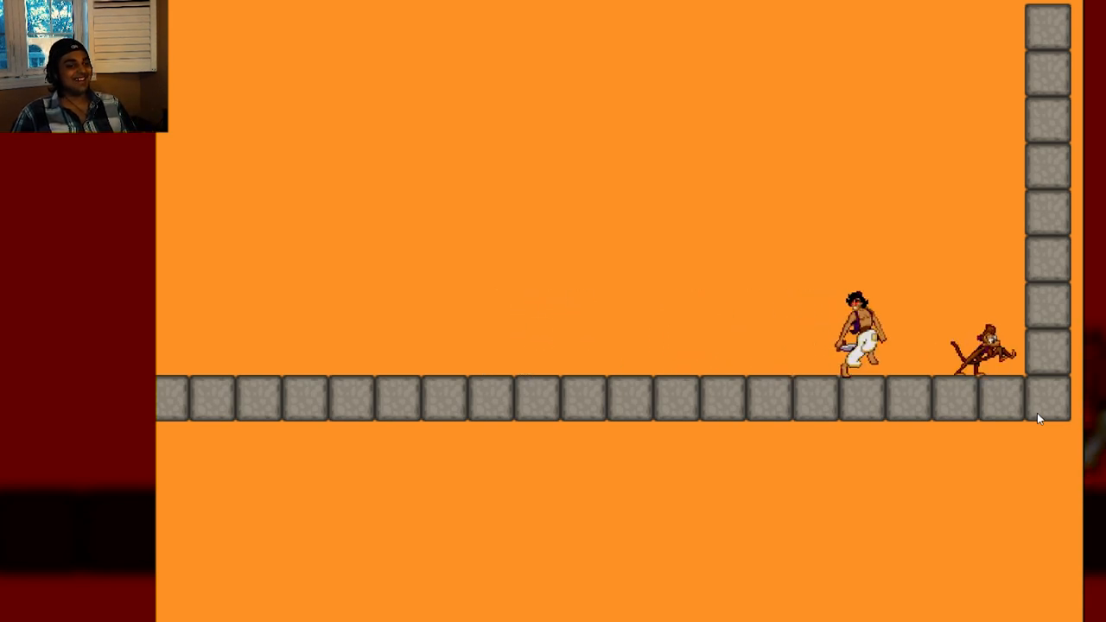